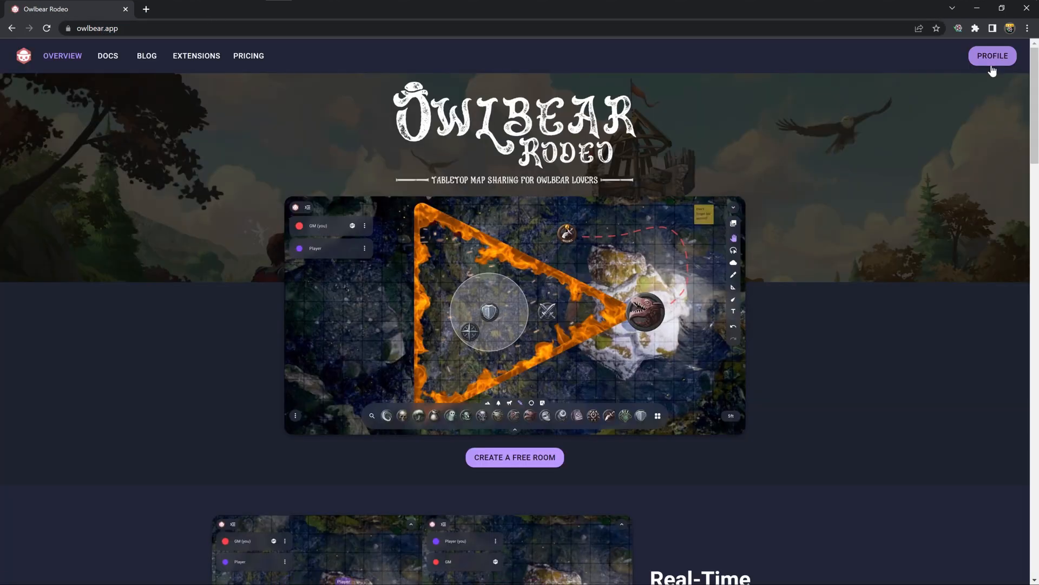
Open the account profile and scroll down to the Extensions section
{"action": "left_click", "coordinate": [992, 56]}
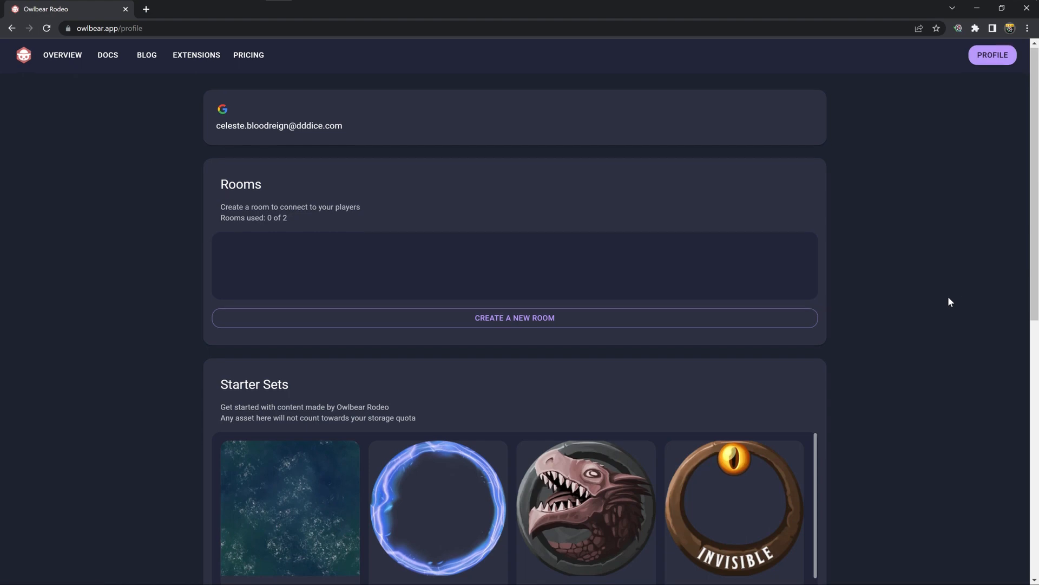
{"action": "scroll", "scroll_direction": "down", "scroll_amount": 3}
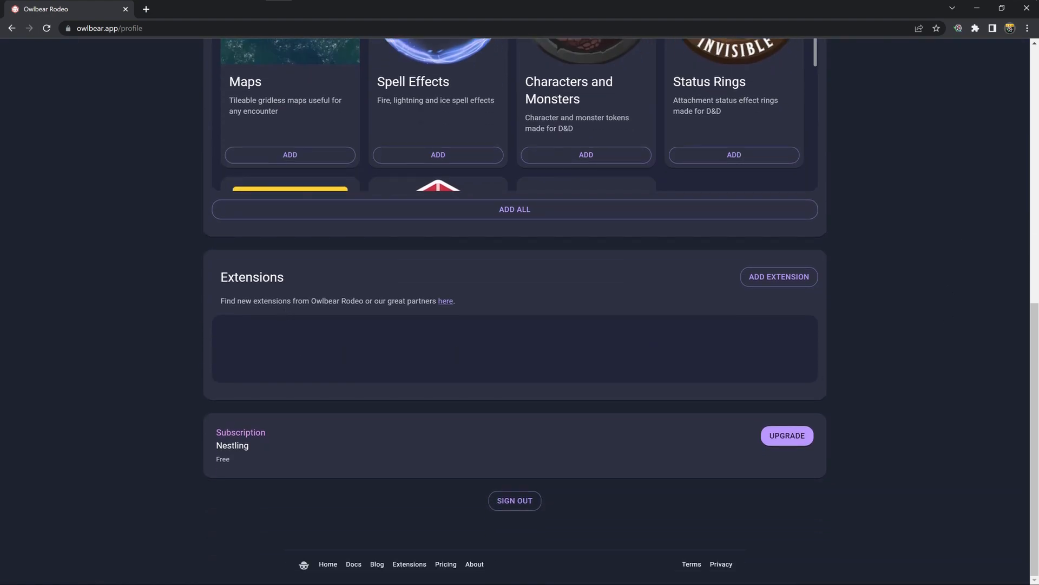
{"action": "mouse_move", "coordinate": [442, 309]}
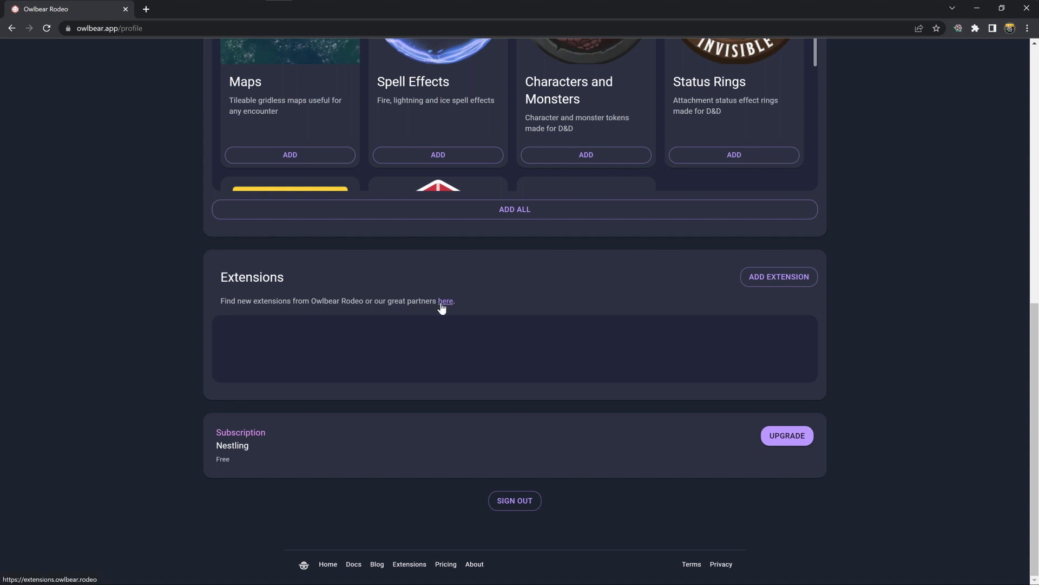
Browse the extensions catalogue, open dddice and copy its install link
{"action": "left_click", "coordinate": [446, 301]}
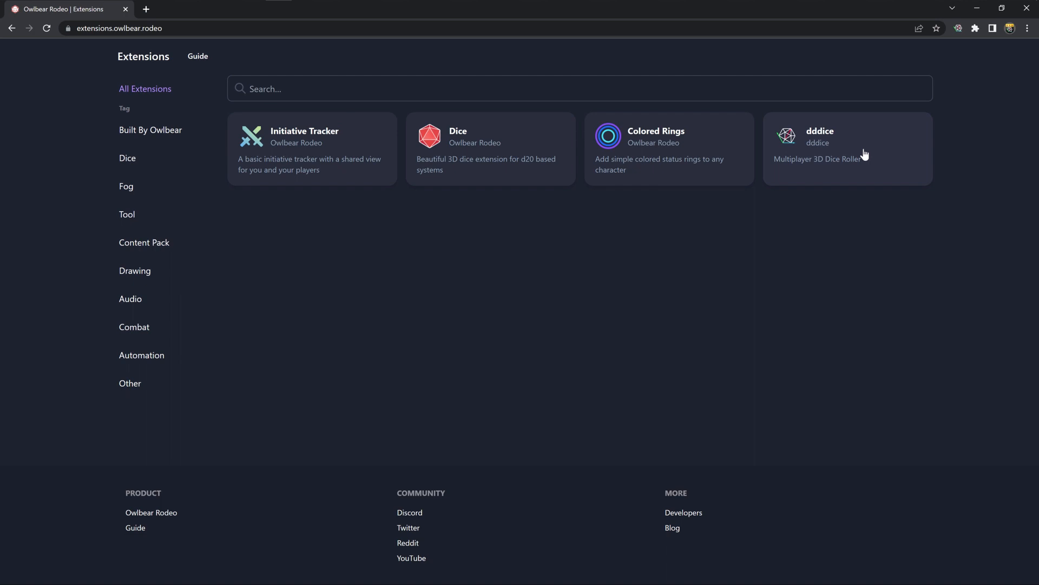
{"action": "mouse_move", "coordinate": [817, 140]}
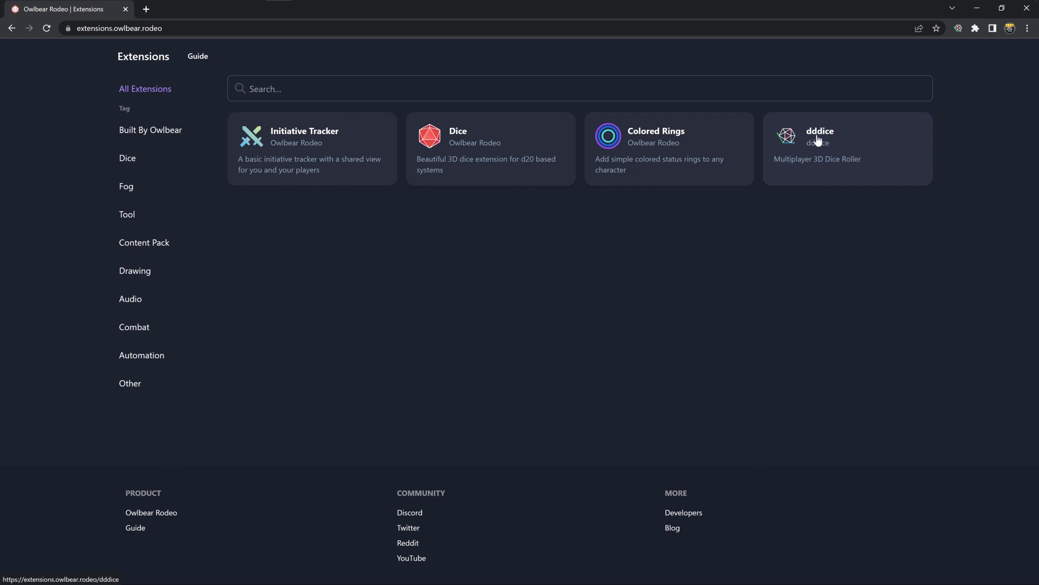
{"action": "mouse_move", "coordinate": [786, 275]}
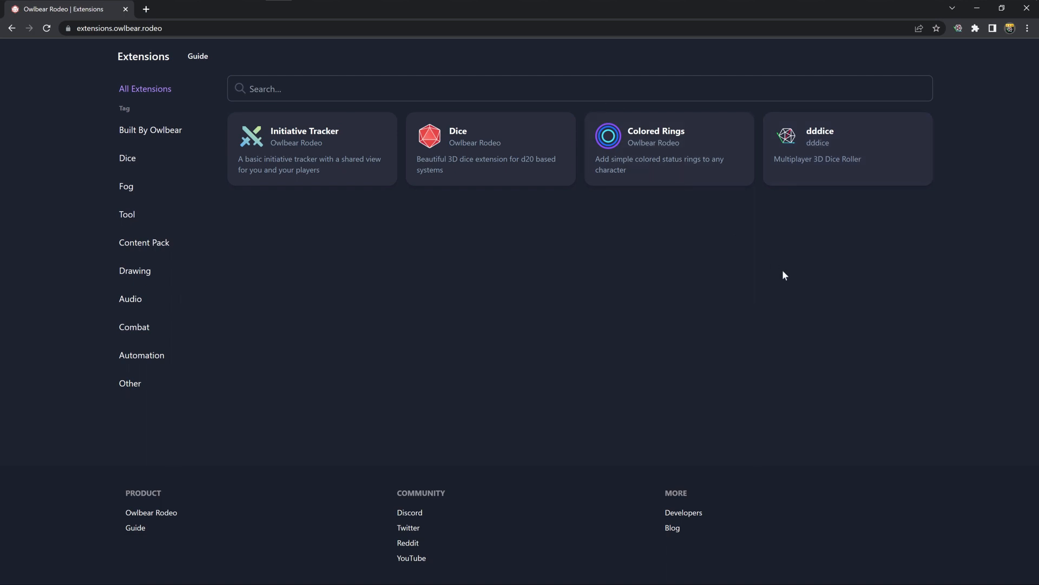
{"action": "mouse_move", "coordinate": [791, 277]}
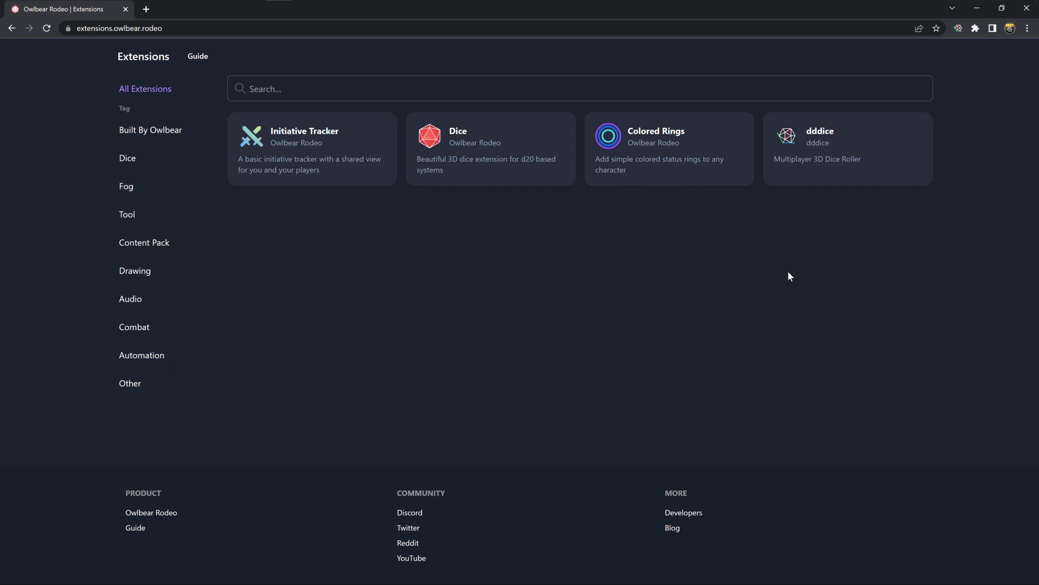
{"action": "left_click", "coordinate": [848, 148]}
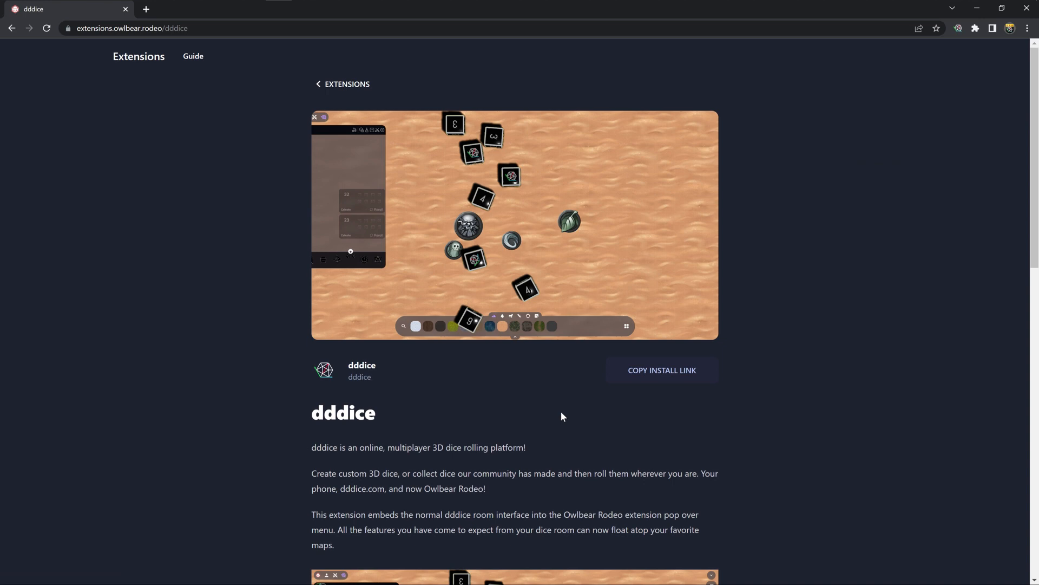
{"action": "left_click", "coordinate": [662, 370]}
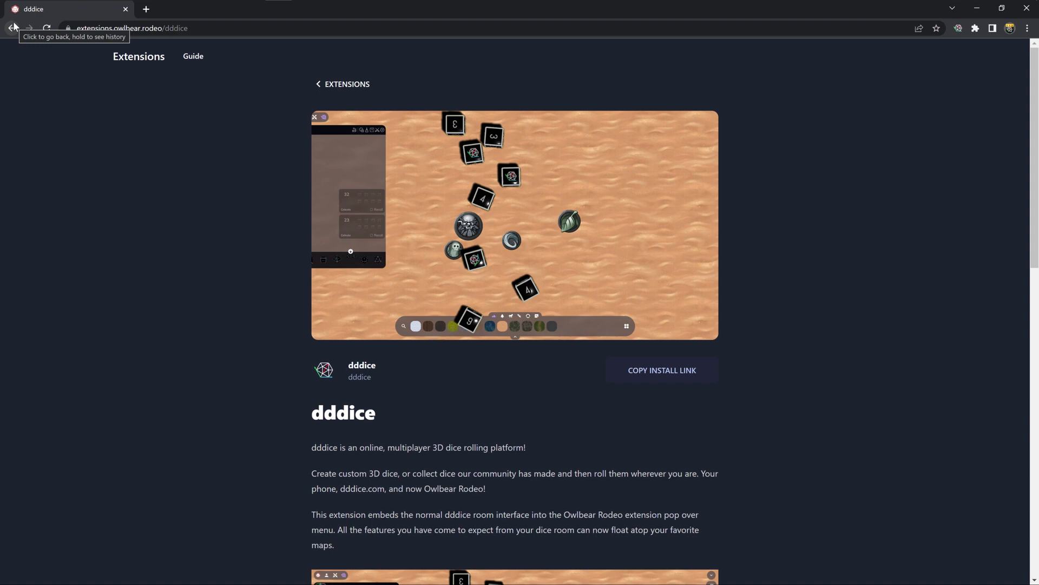
{"action": "left_click", "coordinate": [12, 28]}
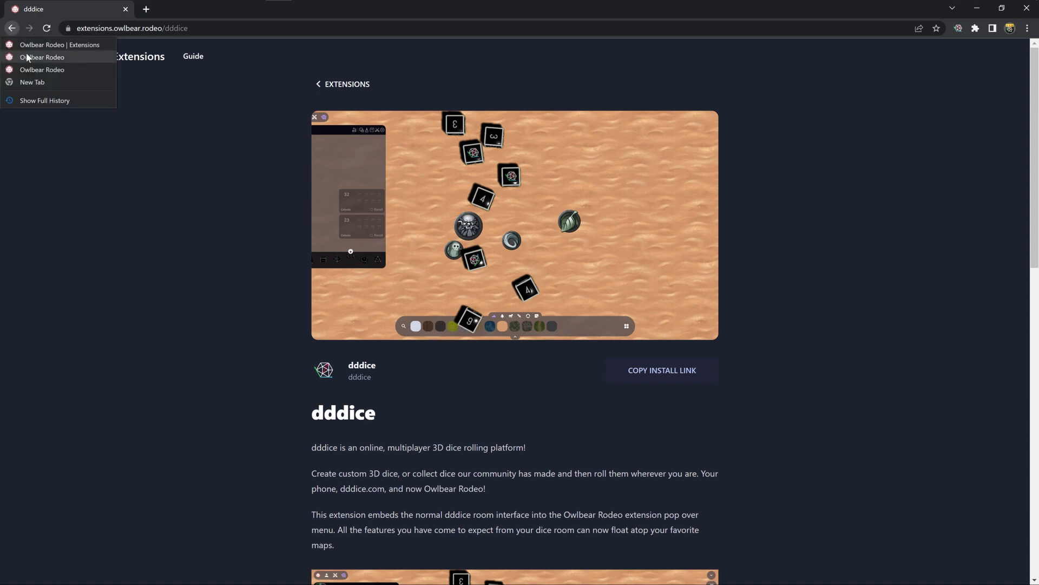
Return to the profile page and add dddice from the pasted install link
{"action": "left_click", "coordinate": [44, 57]}
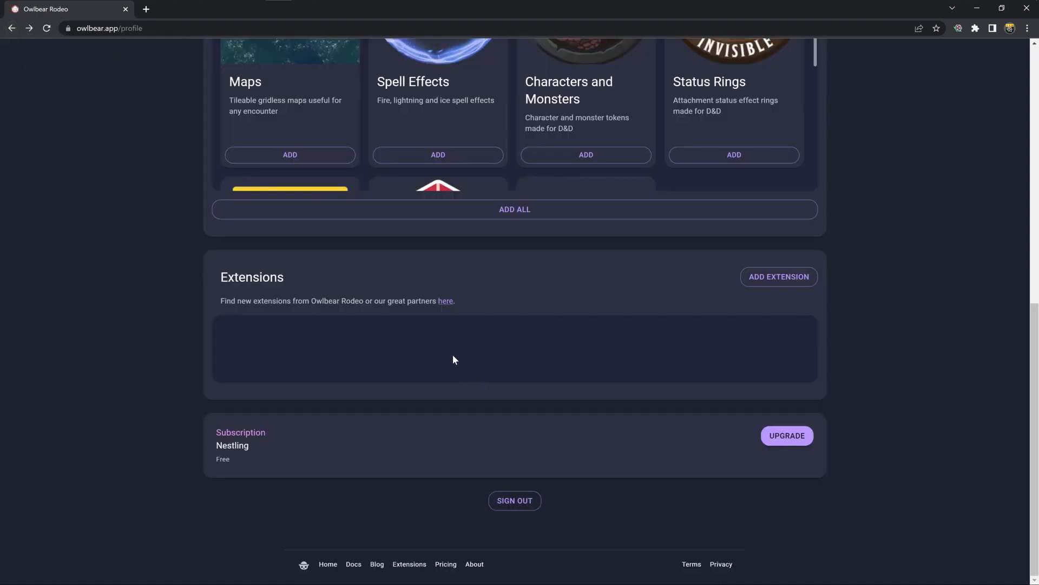
{"action": "mouse_move", "coordinate": [790, 282]}
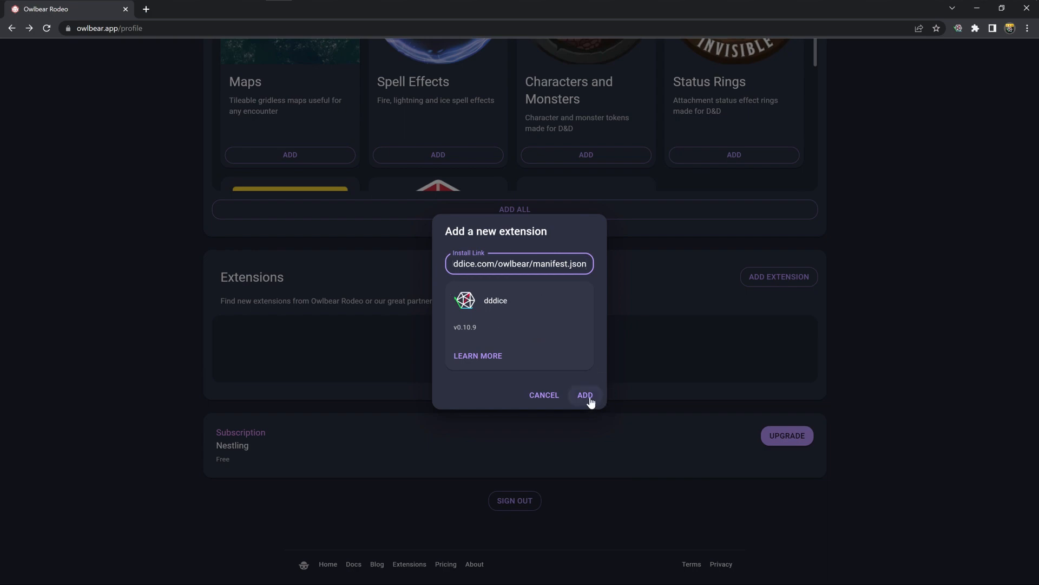
{"action": "left_click", "coordinate": [585, 395]}
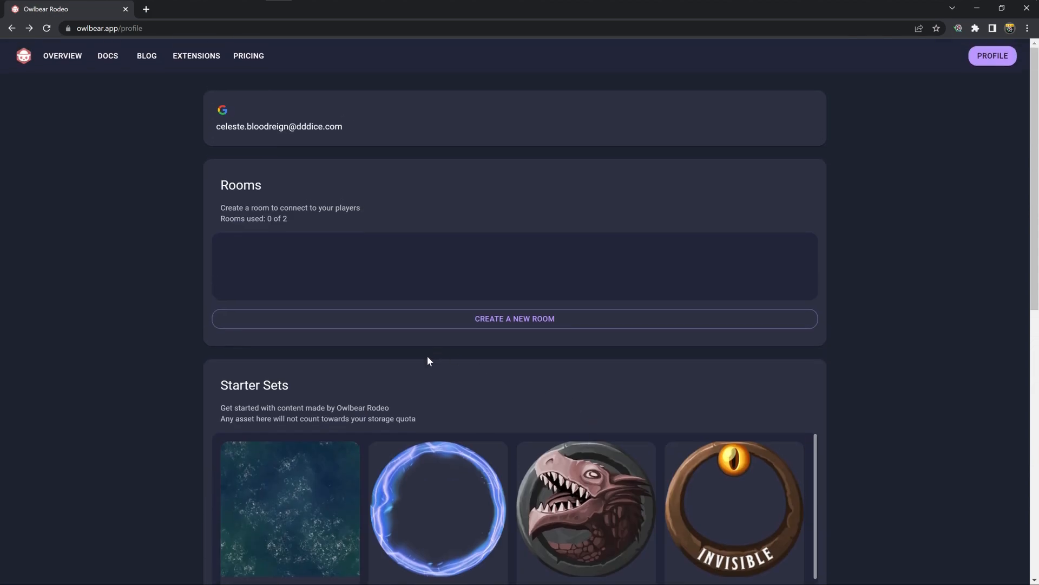
Create the room 'The Lax Hail' with default background and dddice enabled
{"action": "left_click", "coordinate": [514, 319]}
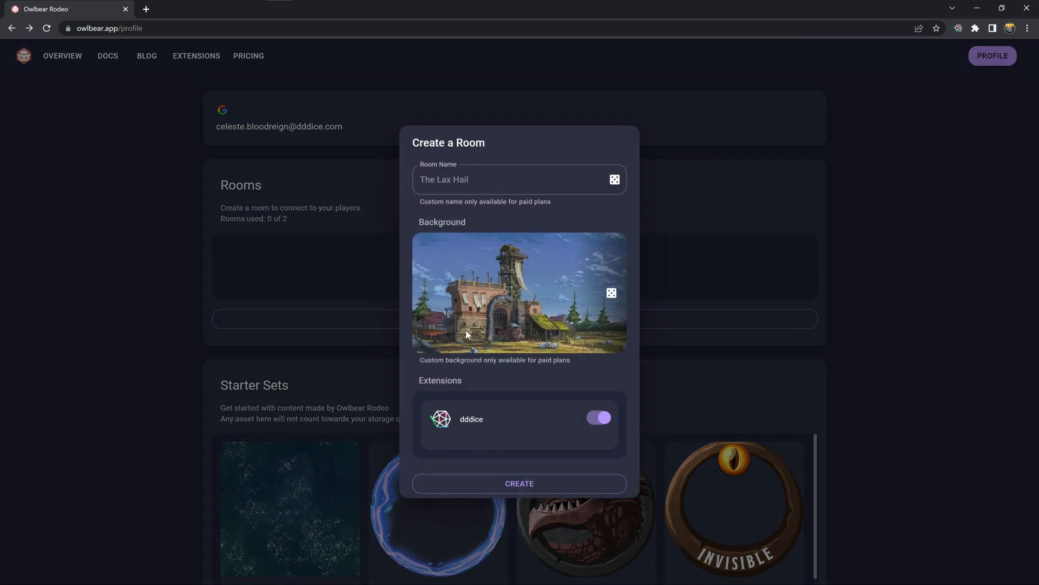
{"action": "mouse_move", "coordinate": [480, 430]}
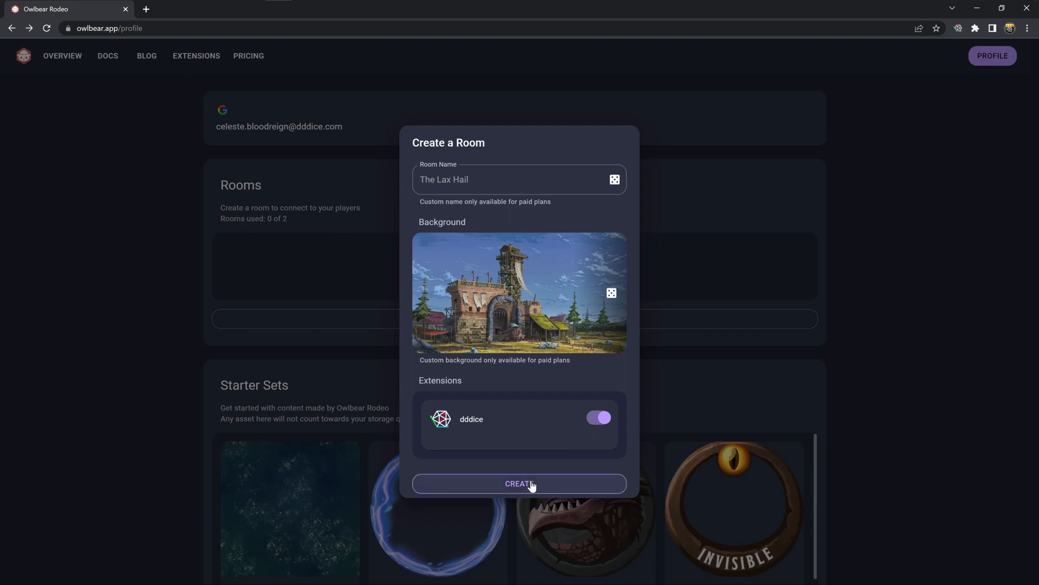
{"action": "left_click", "coordinate": [520, 484]}
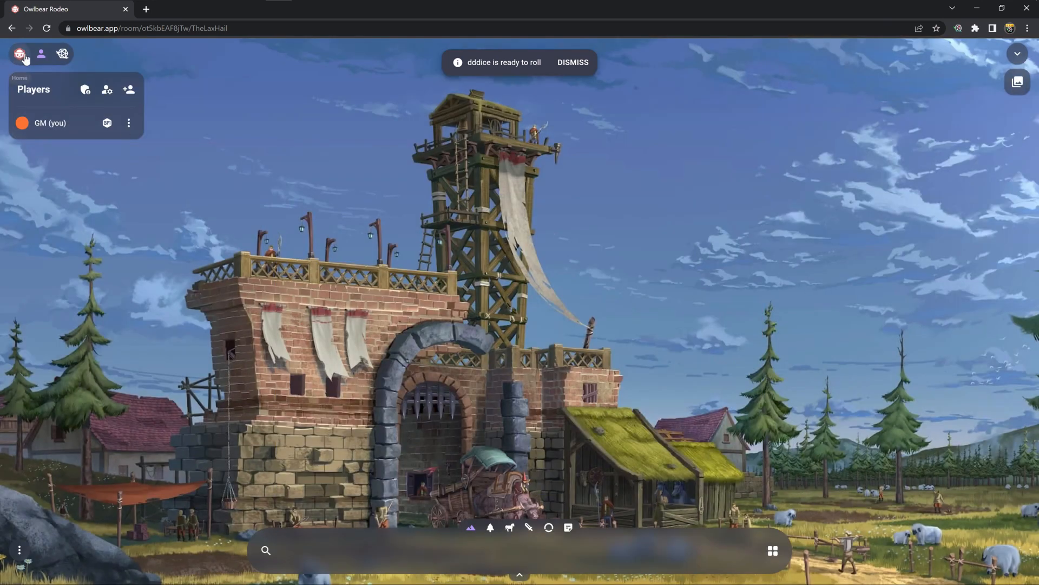
Open the dddice panel from the top-left toolbar icon
{"action": "left_click", "coordinate": [60, 54]}
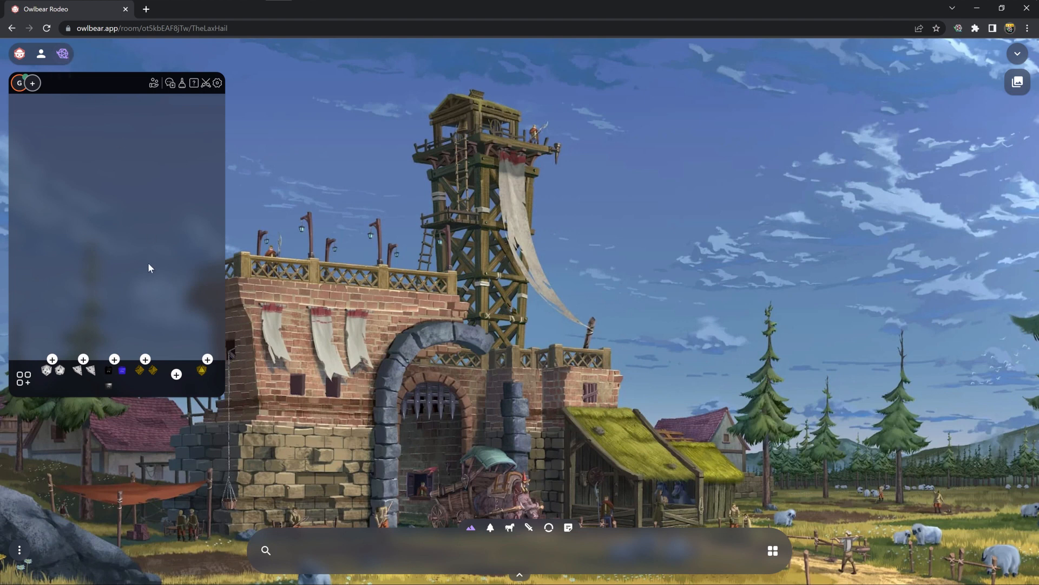
Roll the dice tray, landing 1, 5 and 6 for 12
{"action": "left_click", "coordinate": [114, 360]}
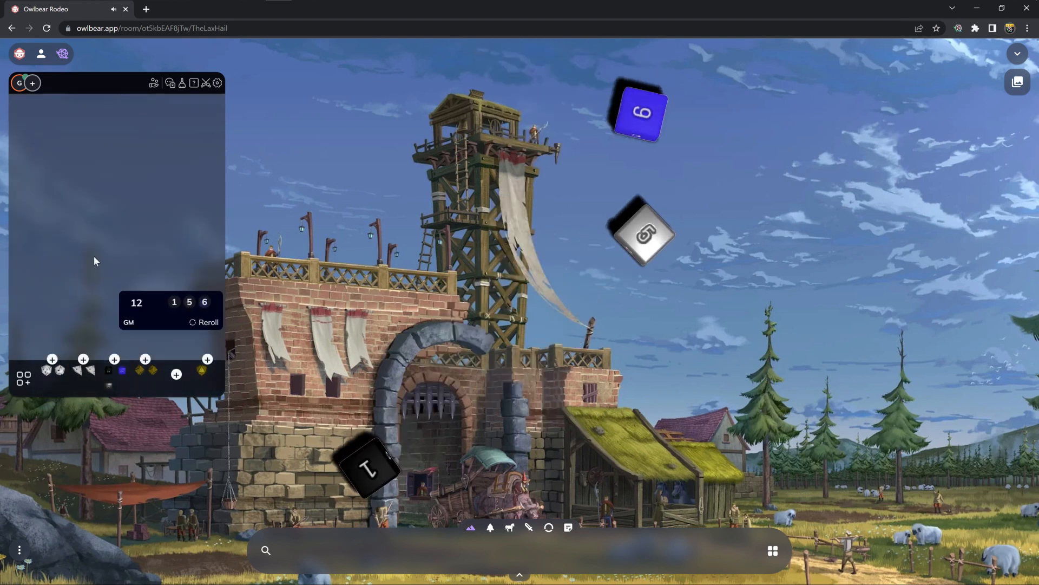
{"action": "mouse_move", "coordinate": [507, 338]}
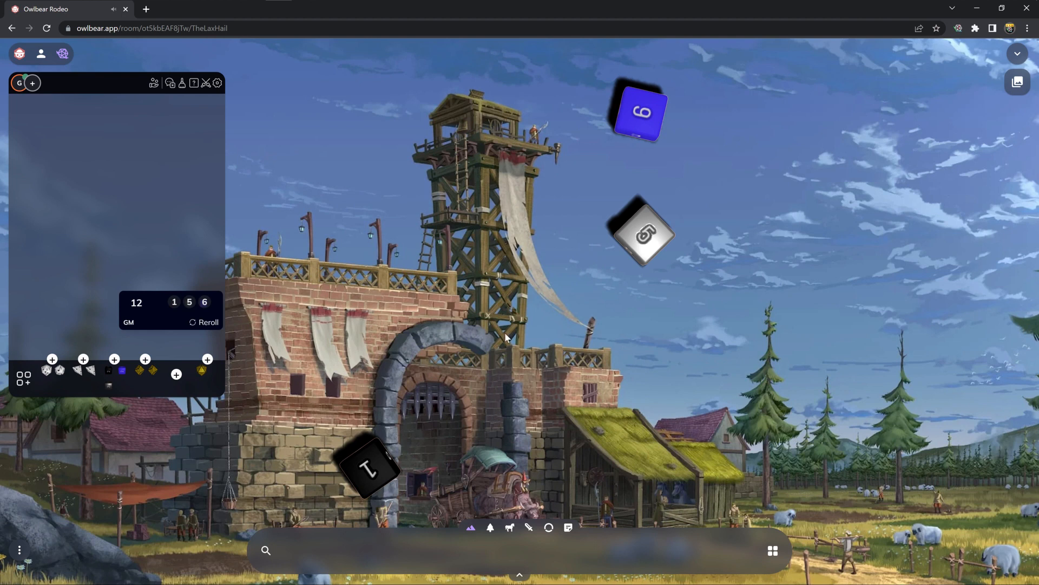
{"action": "mouse_move", "coordinate": [505, 335]}
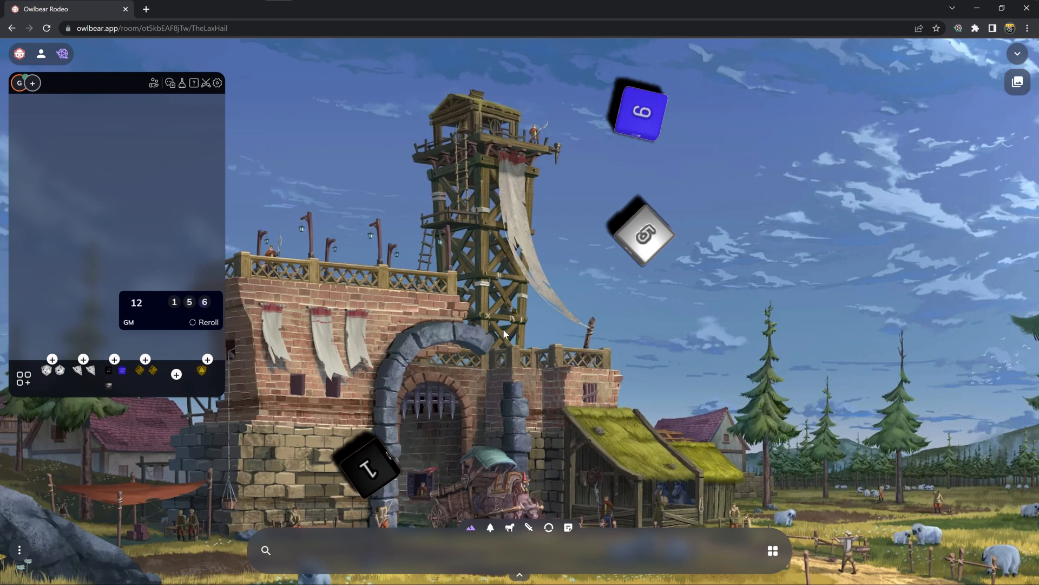